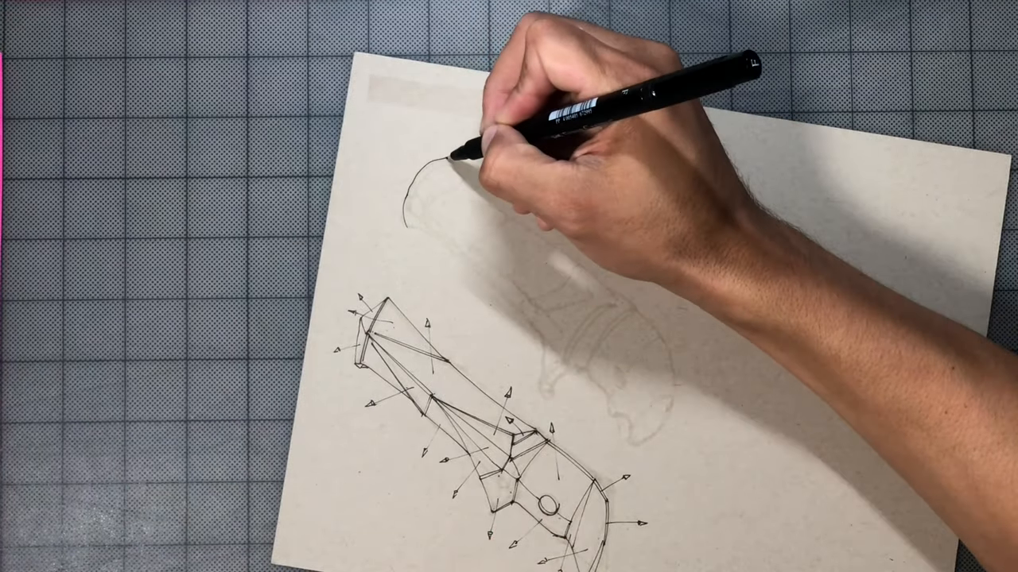
Ink over the pencil guide along the bone's rounded top knob and both shaft edges
drag(461, 159, 556, 342)
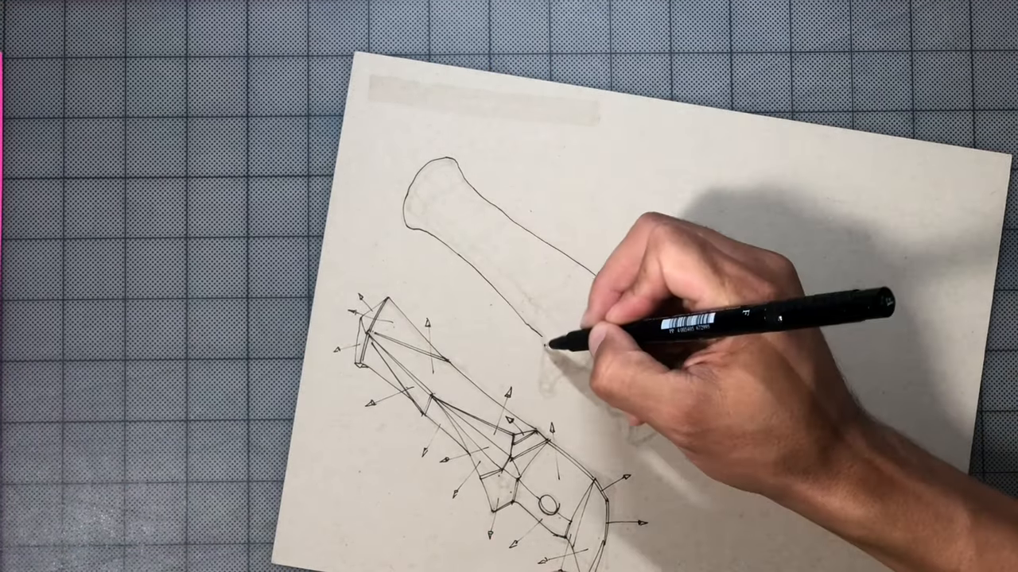